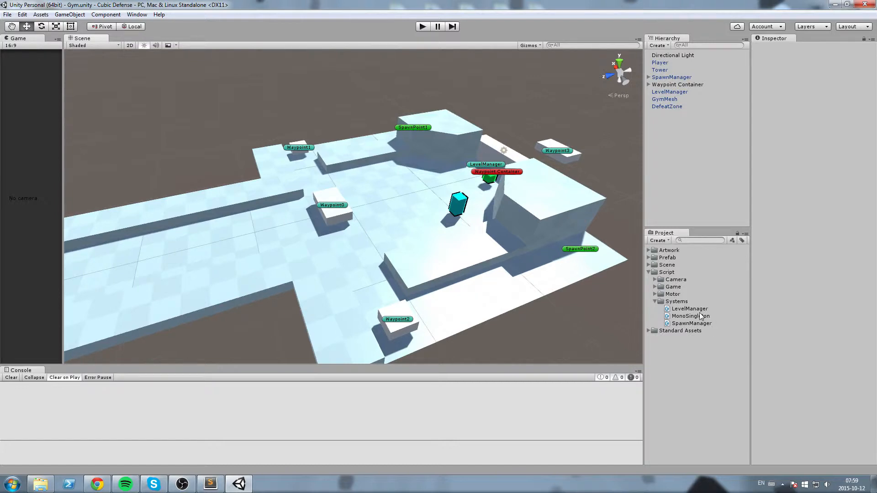
Open the SpawnManager script from Script > Systems in MonoDevelop.
double_click(691, 323)
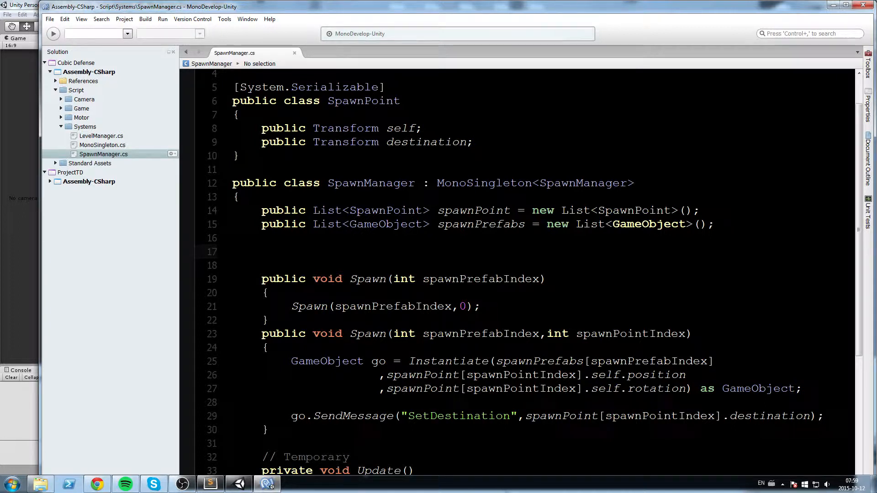
Declare private List<GameObject> activeEnemies = new List<GameObject>() on line 17.
click(263, 251)
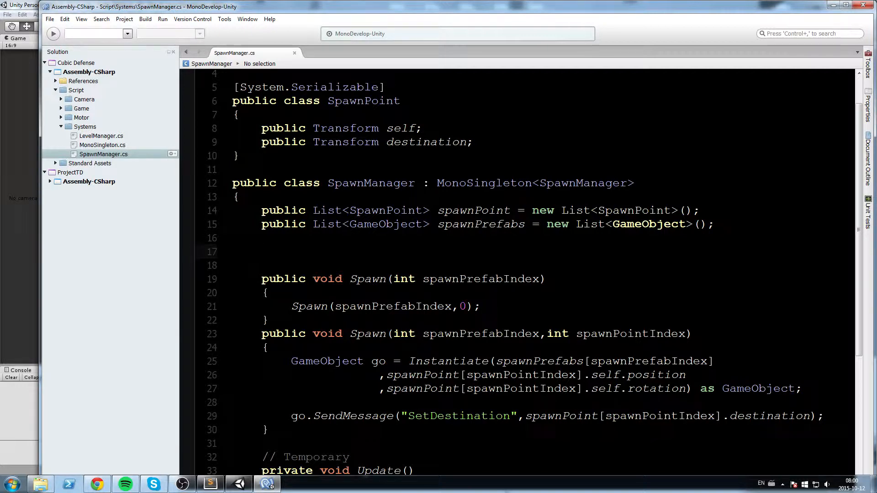
text(private L)
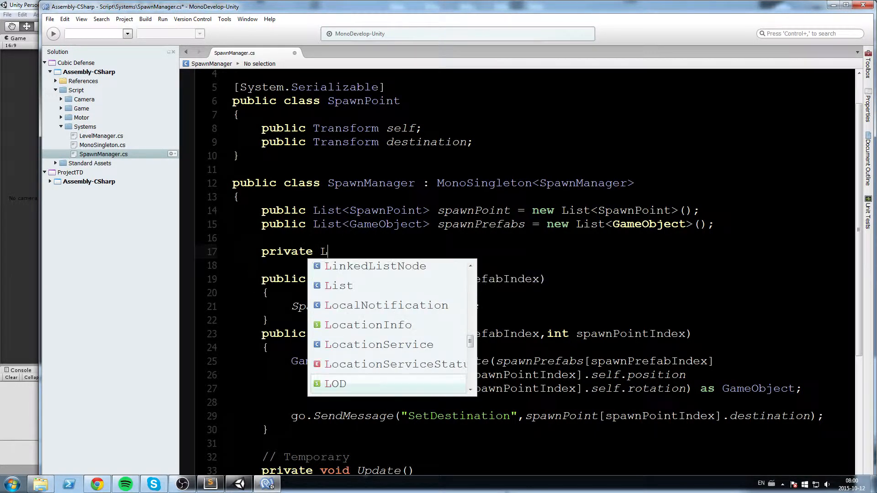
text(ist)
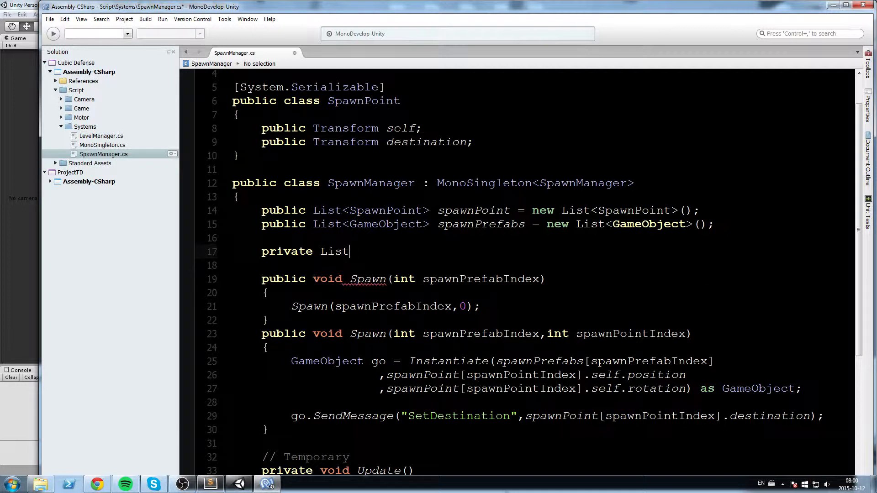
text(<)
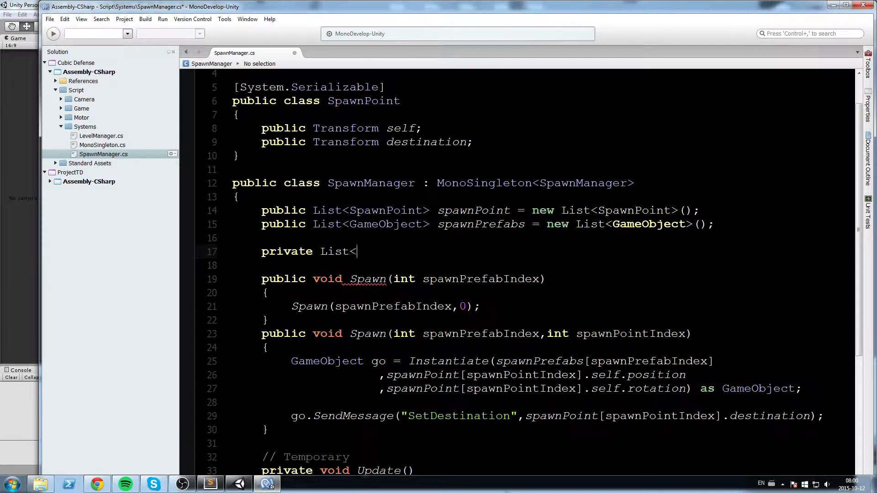
text(GameObject>)
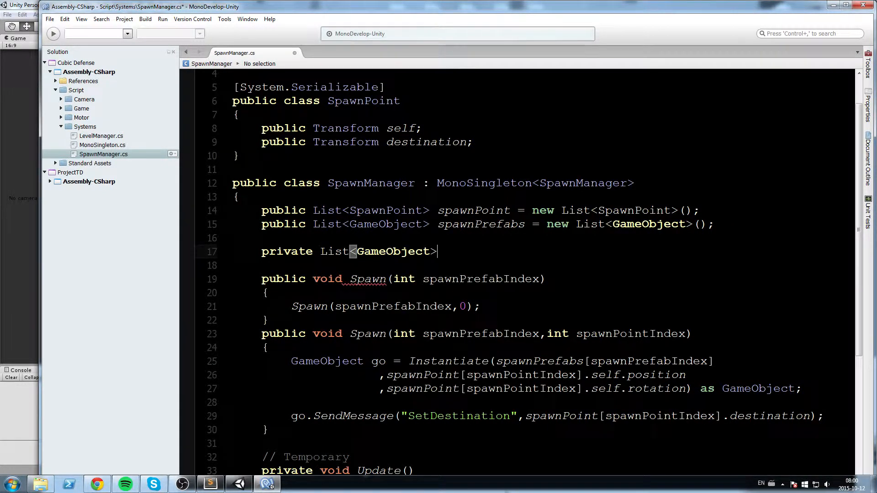
text(activ)
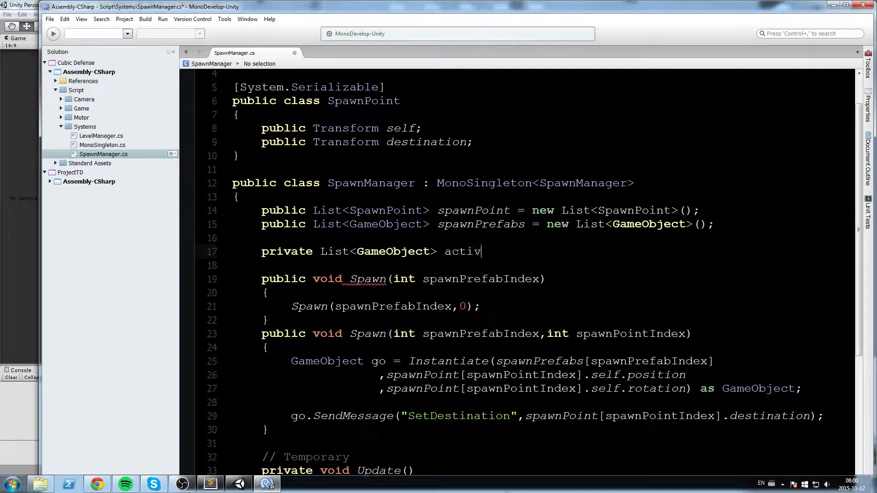
text(eEnemies)
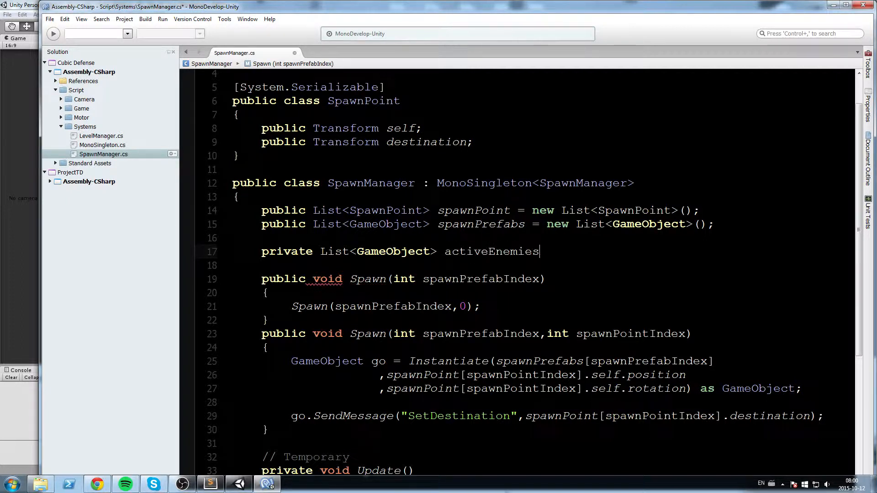
text(= new List<GameObject>();)
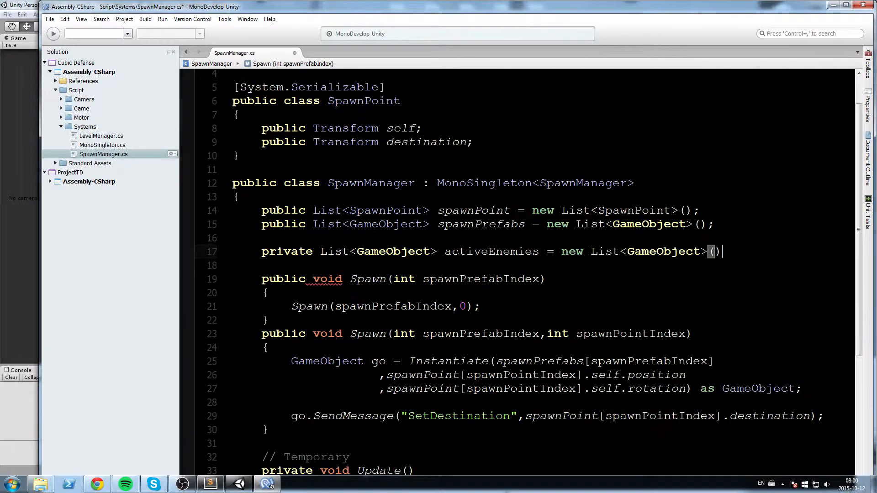
text(;)
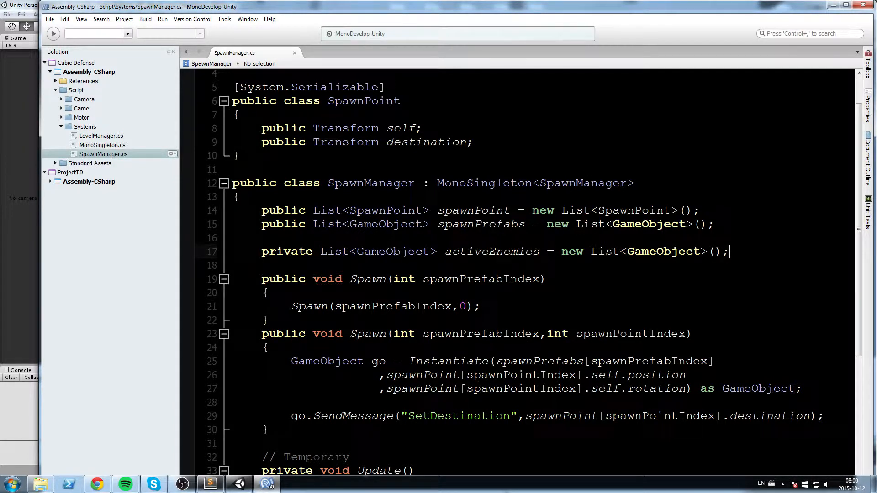
Add activeEnemies.Add(go); after the SendMessage line in the Spawn method.
double_click(491, 251)
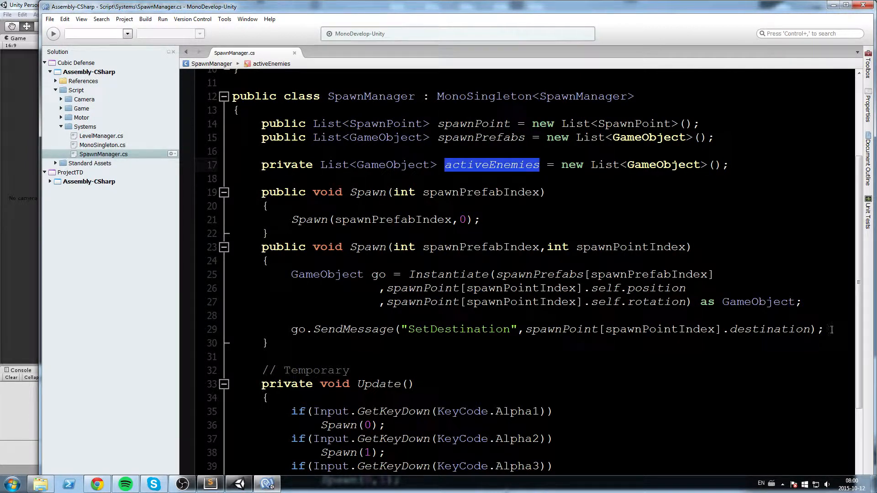
text(activeEnemies)
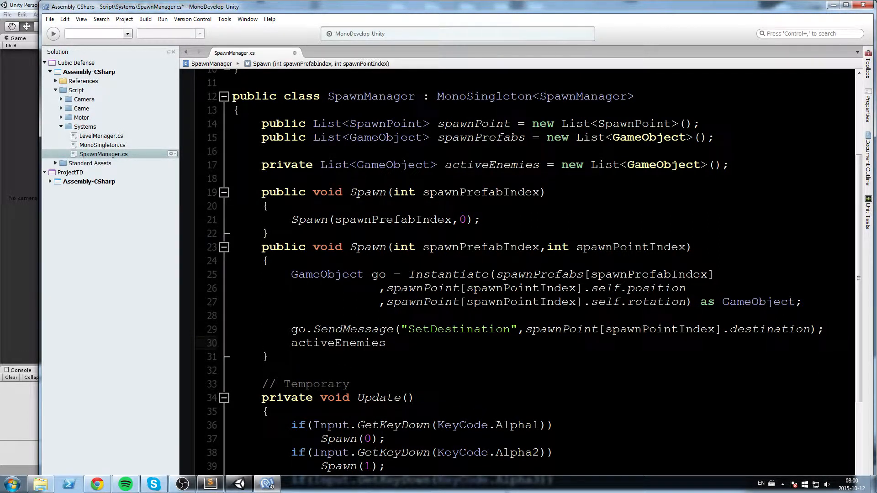
text(.Add(go)
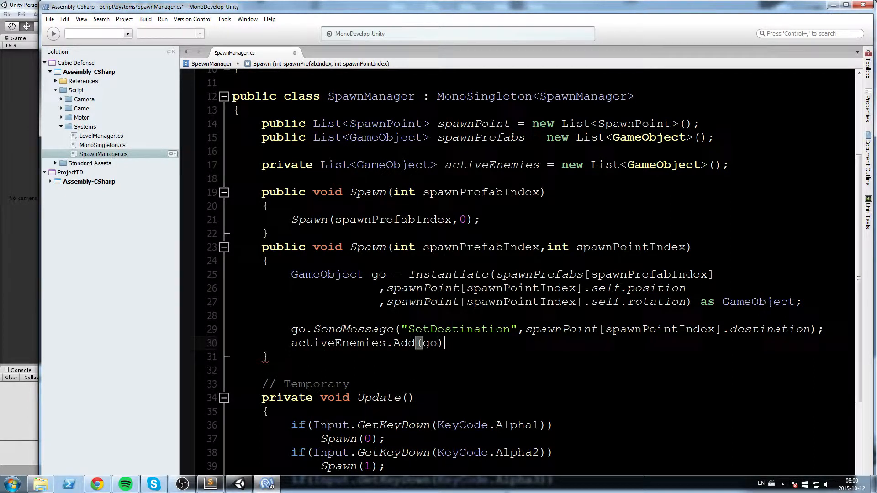
text(;)
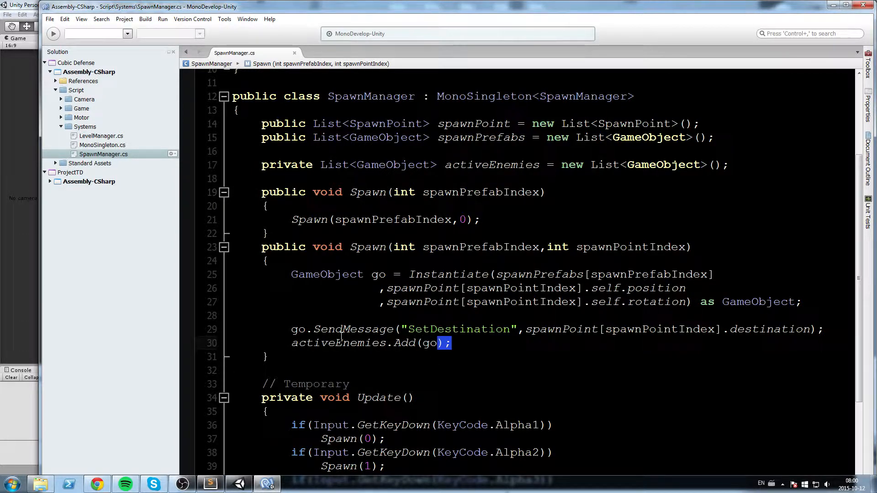
scroll(down, 3)
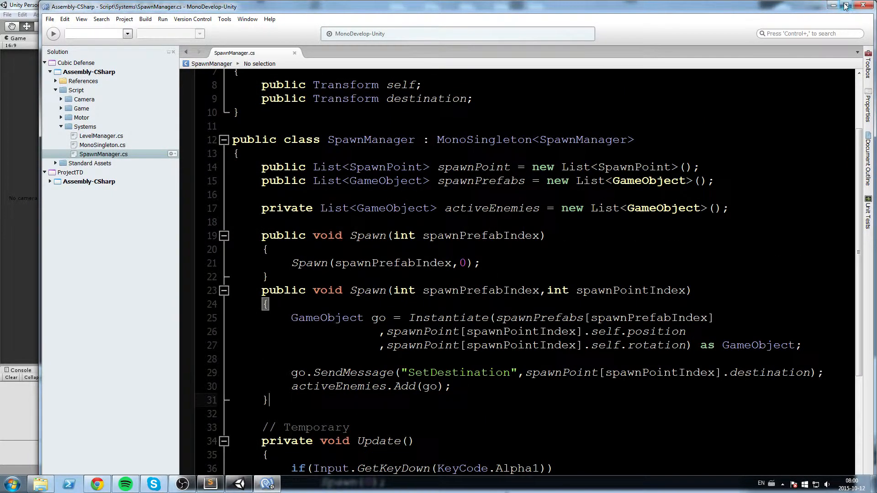
Maximize the editor and declare public void DestroyEnemy(GameObject go) below Spawn.
click(846, 6)
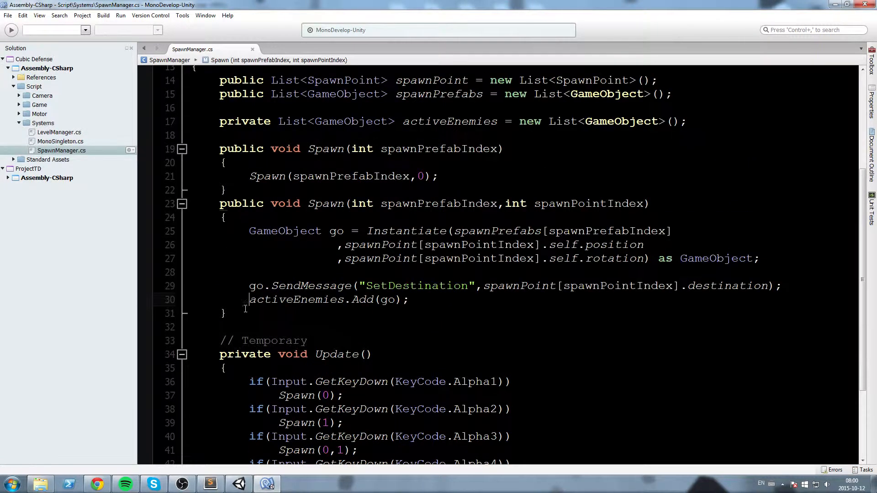
text(public void Destroy)
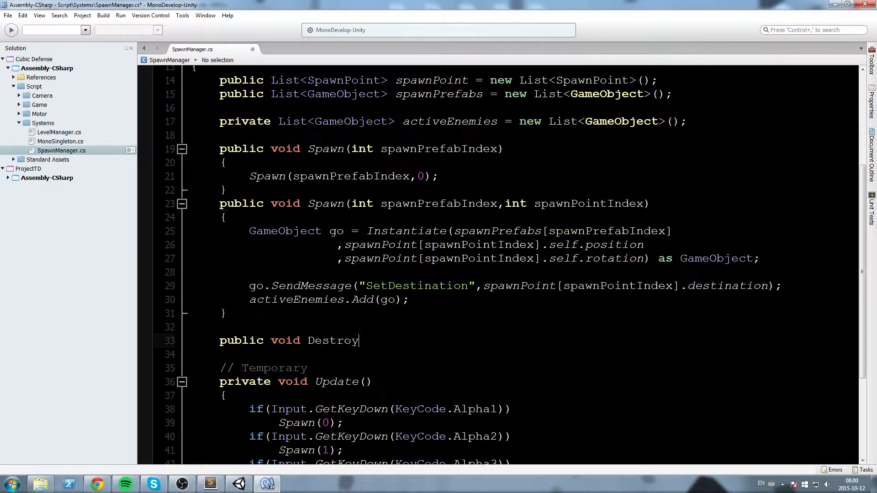
text(Enemy)
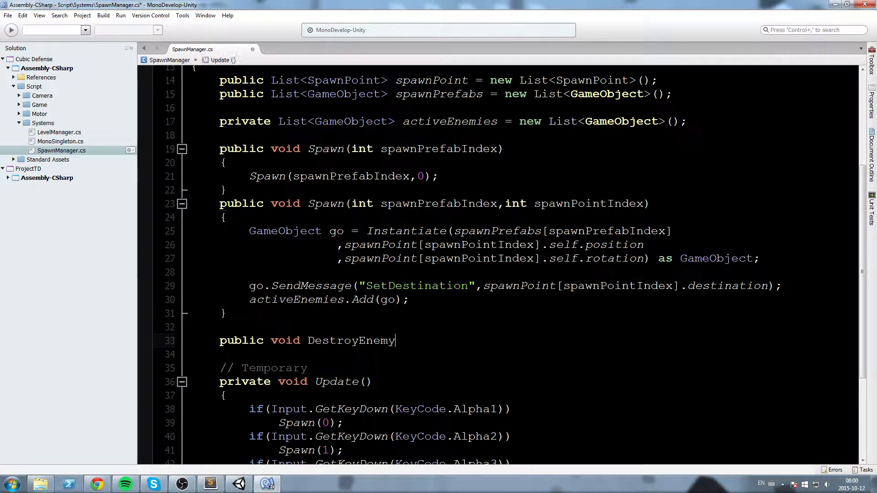
text((GameObject go)
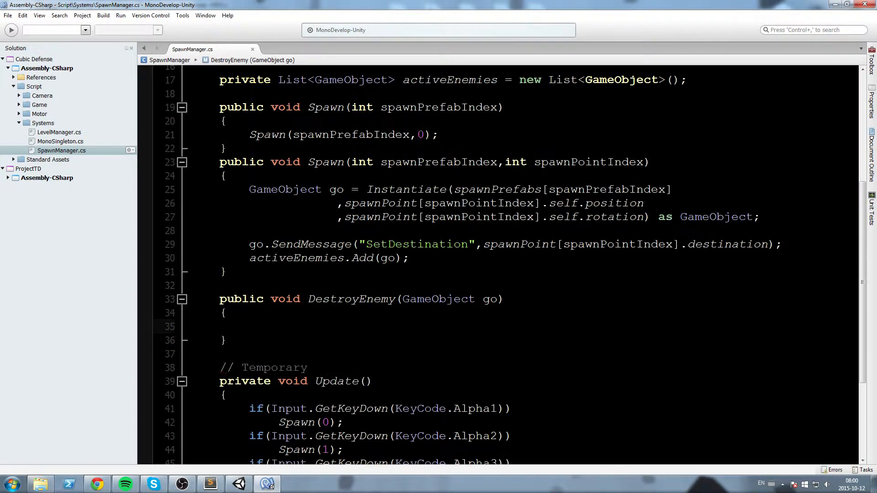
double_click(351, 299)
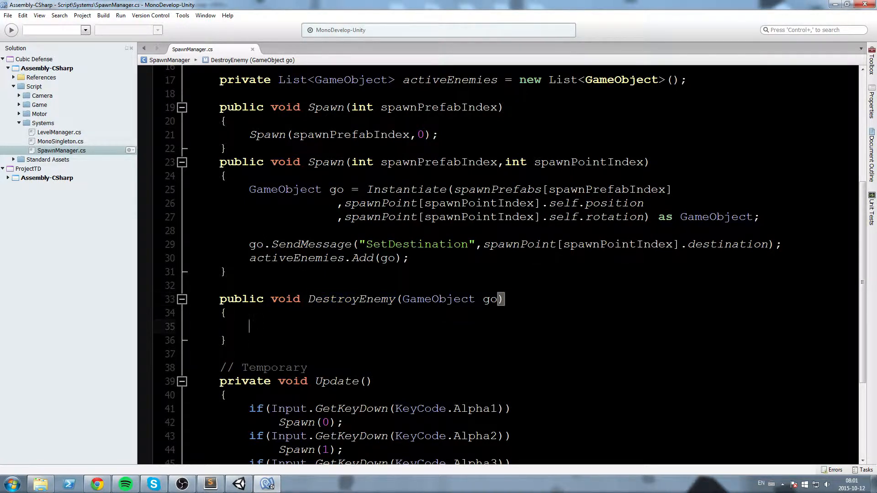
Fill DestroyEnemy with activeEnemies.Remove(go); followed by a Destroy call.
double_click(296, 257)
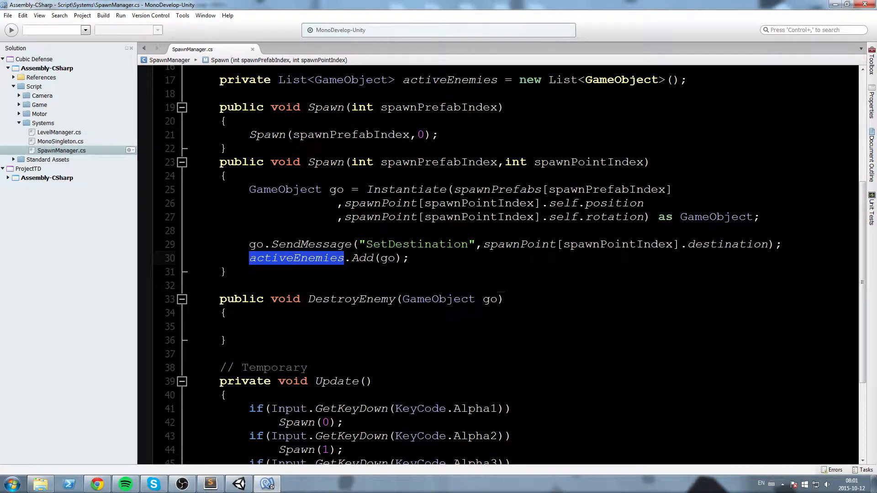
text(activeEnemies.)
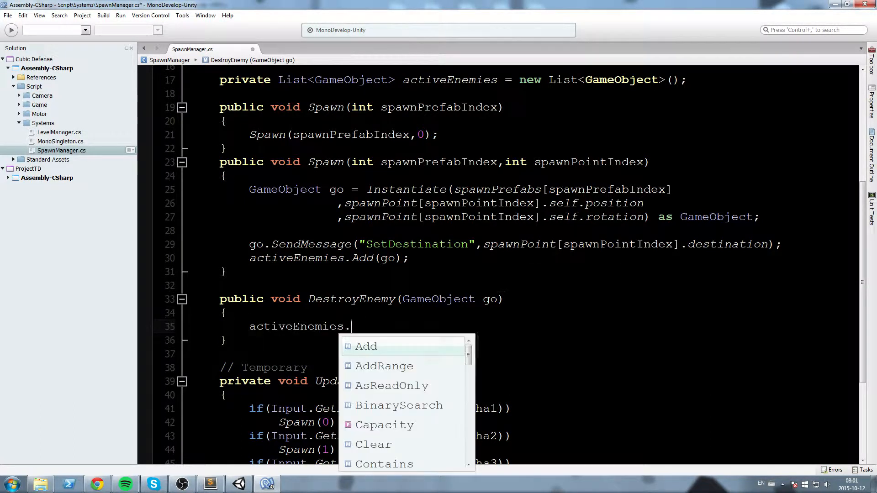
text(Remove()
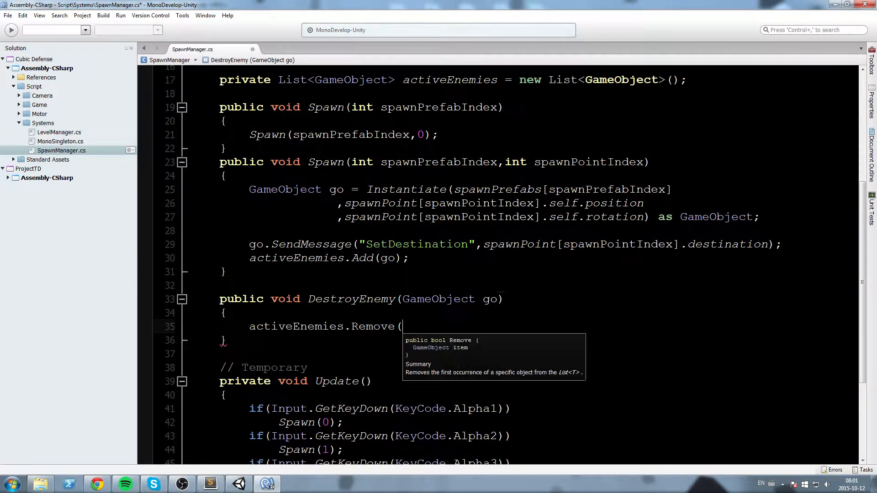
text(go);)
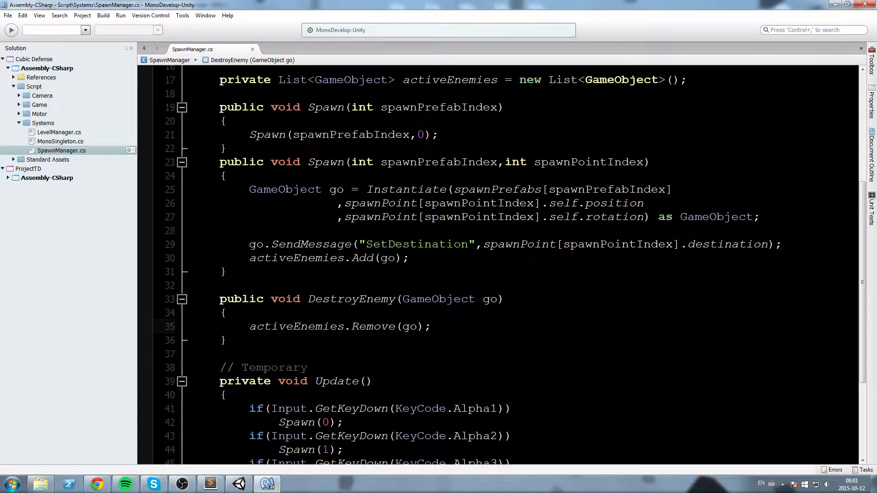
click(431, 327)
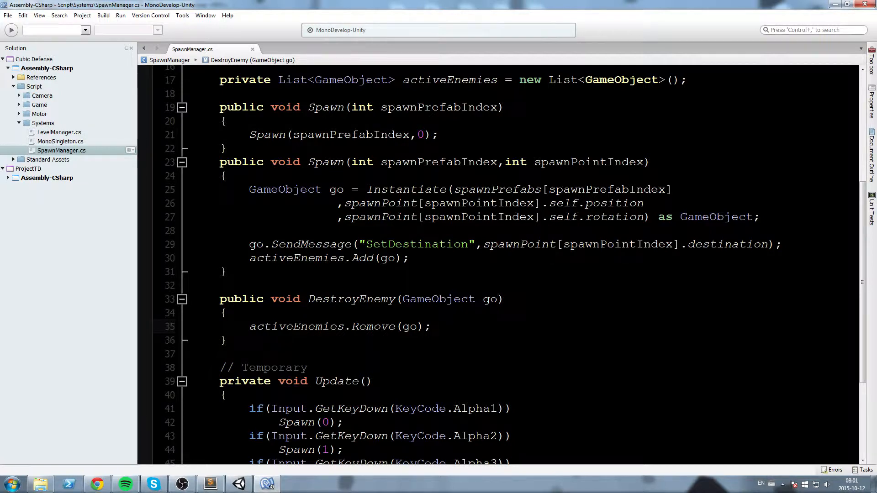
text(Destroy(go);)
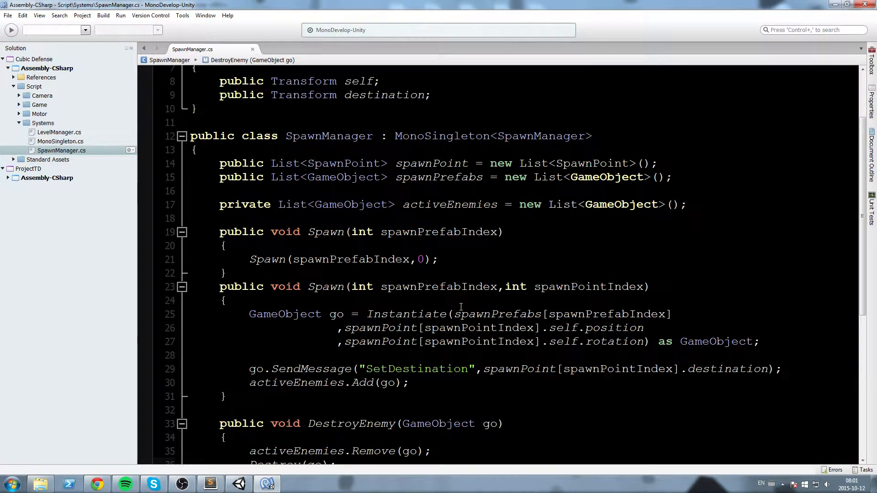
scroll(down, 3)
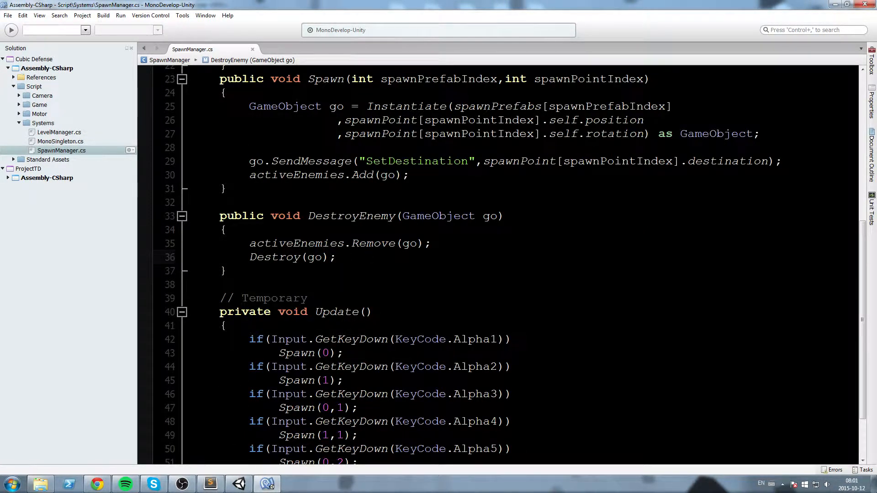
Write public int GetEnemiesLeft() returning activeEnemies.Count below DestroyEnemy, using autocomplete.
text(public)
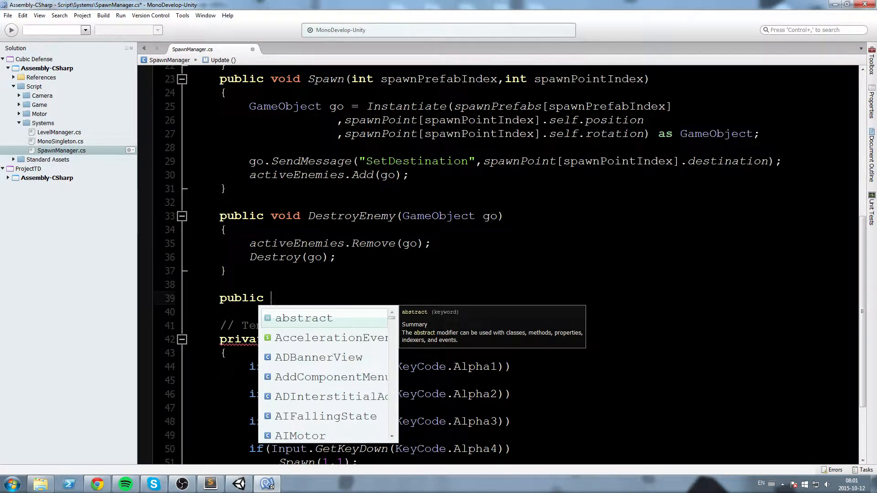
text(int)
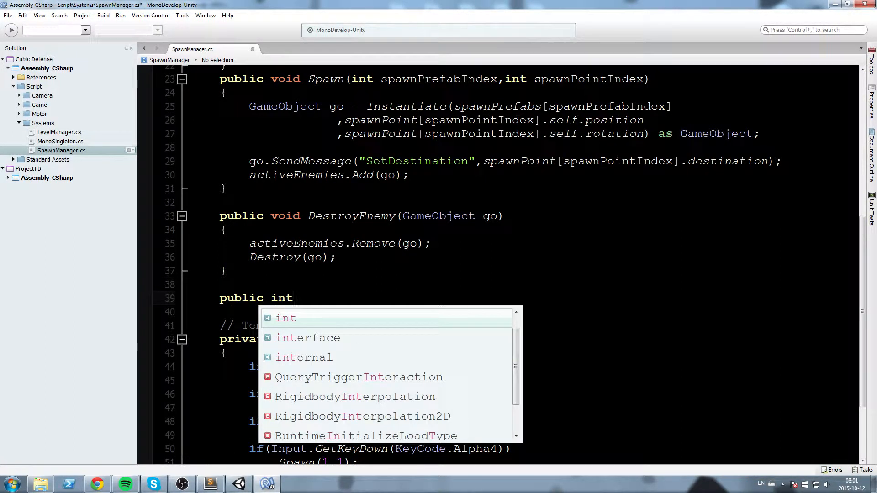
text(Get)
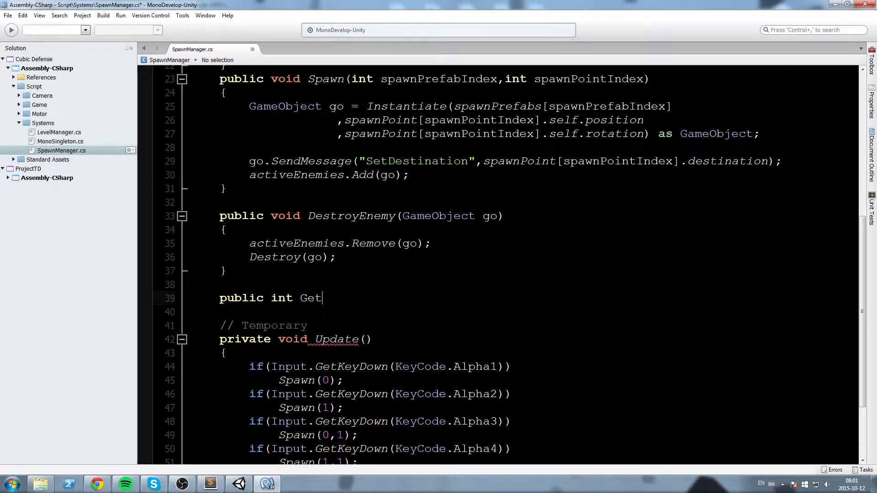
text(EnemiesLeft)
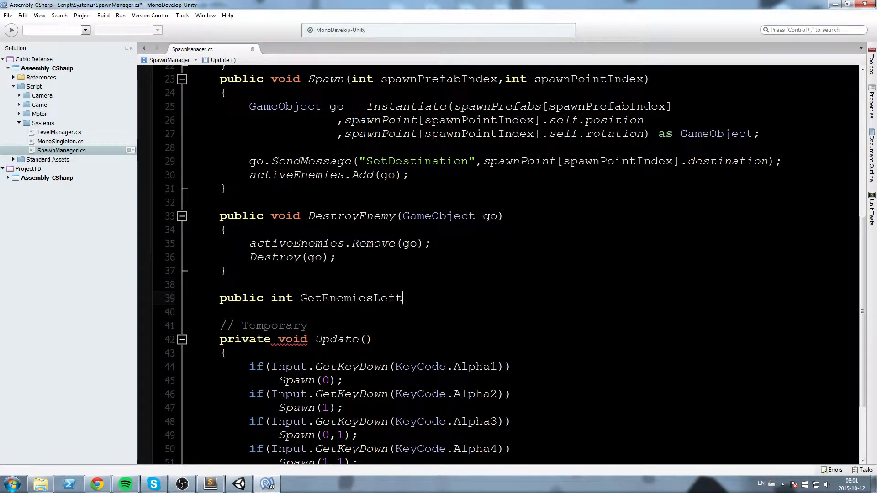
text(())
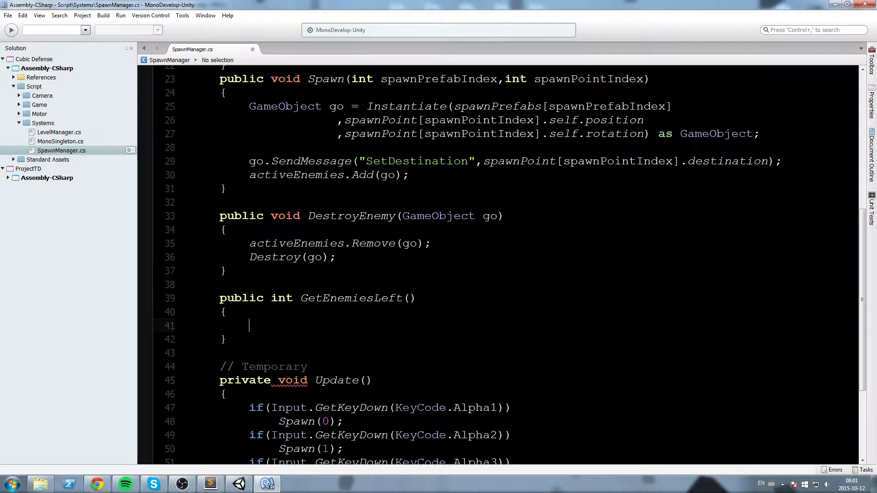
text(return)
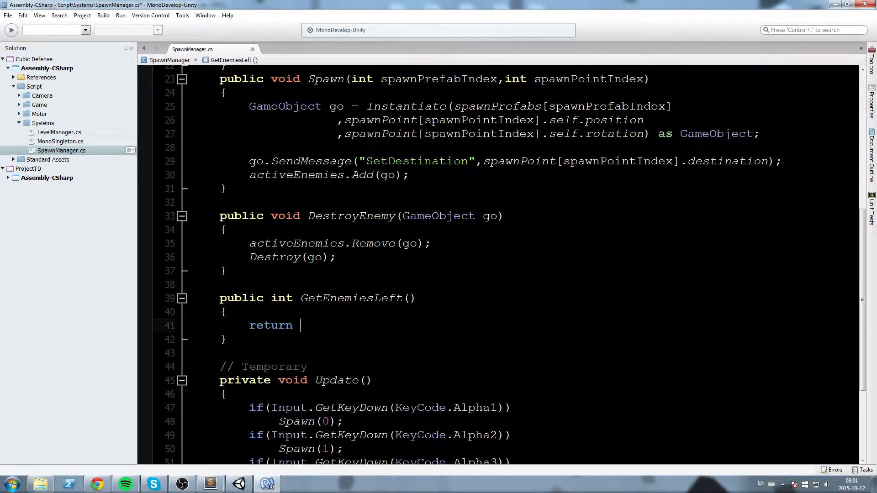
text(active)
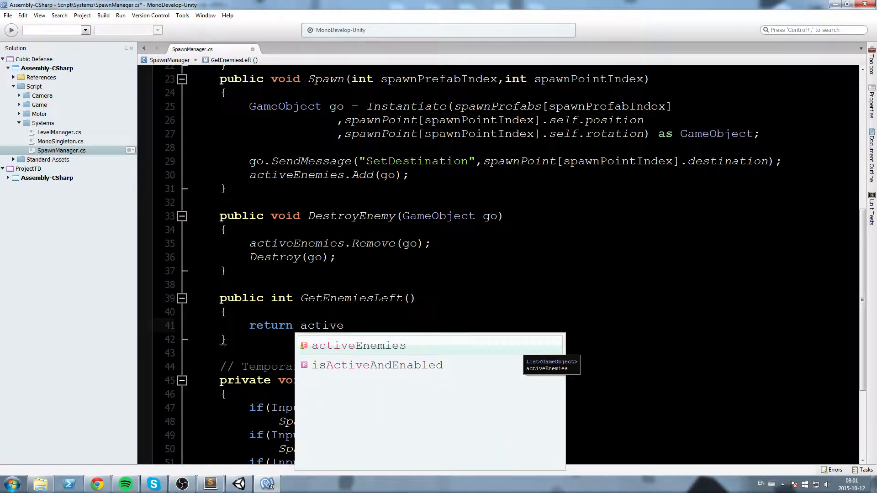
text(Enemies.cou)
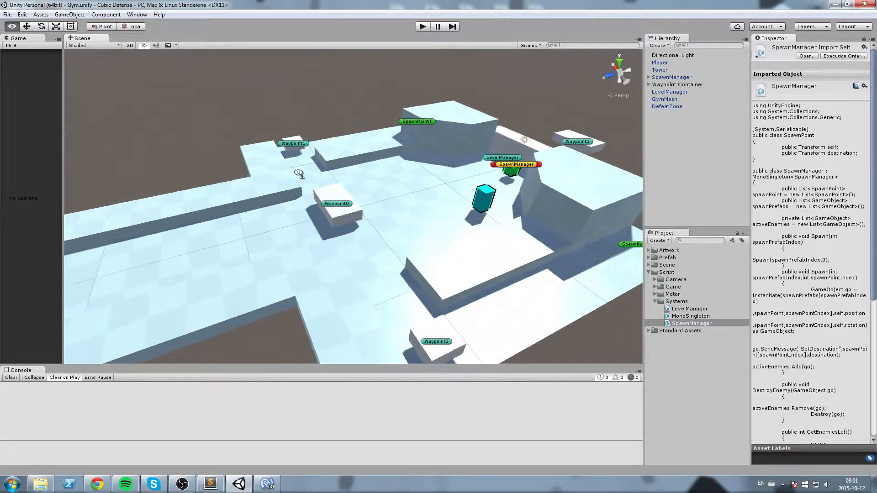
Switch to Unity and view the recompiled SpawnManager script in the Inspector.
drag(299, 173, 270, 217)
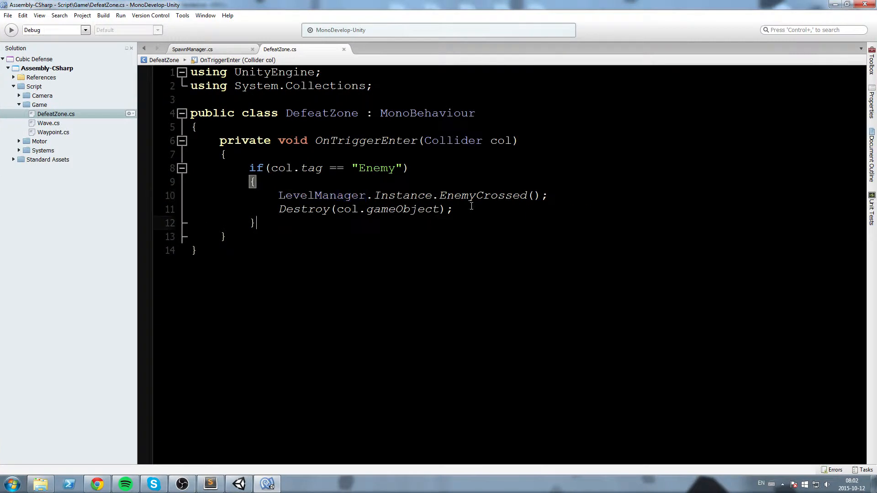
Replace DefeatZone's Destroy(col.gameObject) with SpawnManager.Instance.DestroyEnemy(col.gameObject) and save.
text(Spawn)
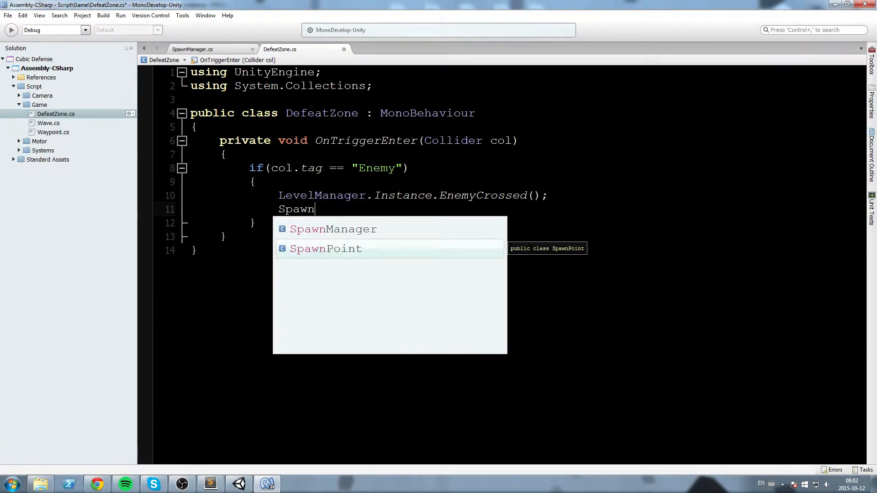
text(Manager.Instance.DestroyEnemy()
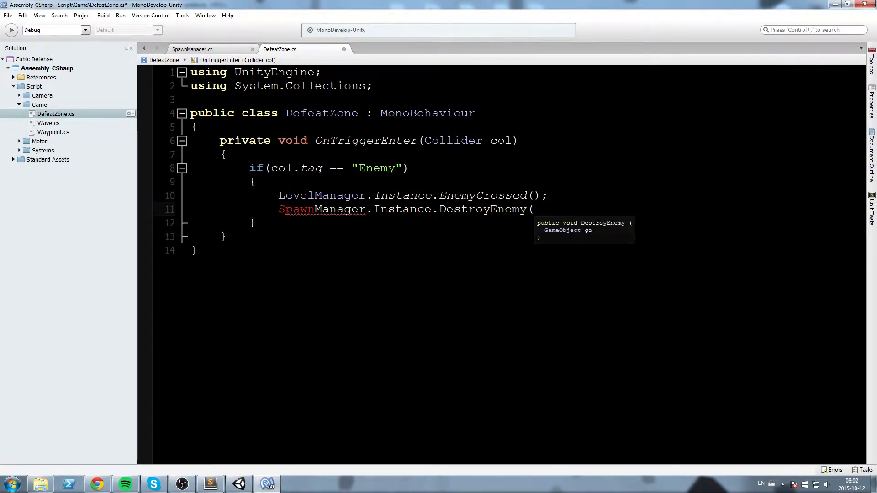
text(col.gameObject);)
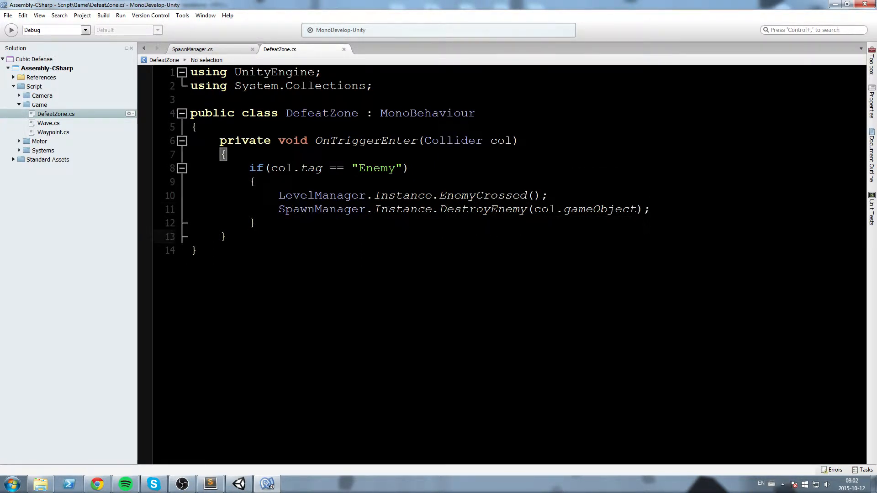
click(306, 209)
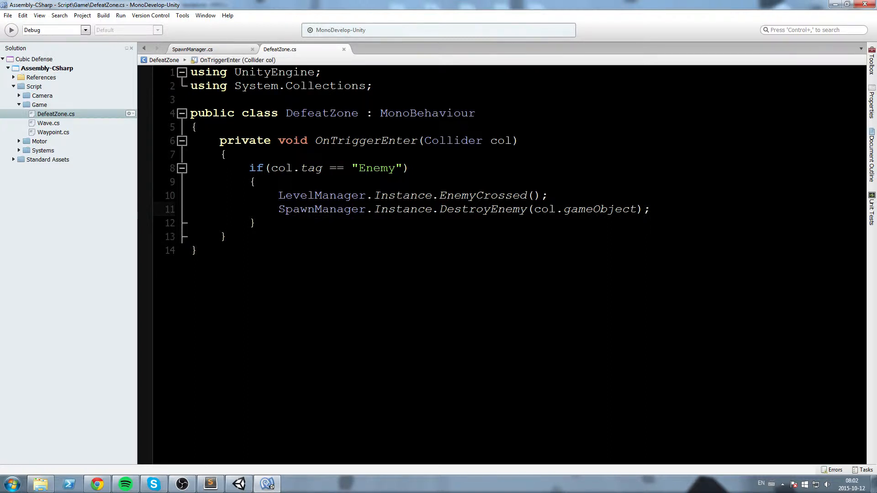
click(309, 209)
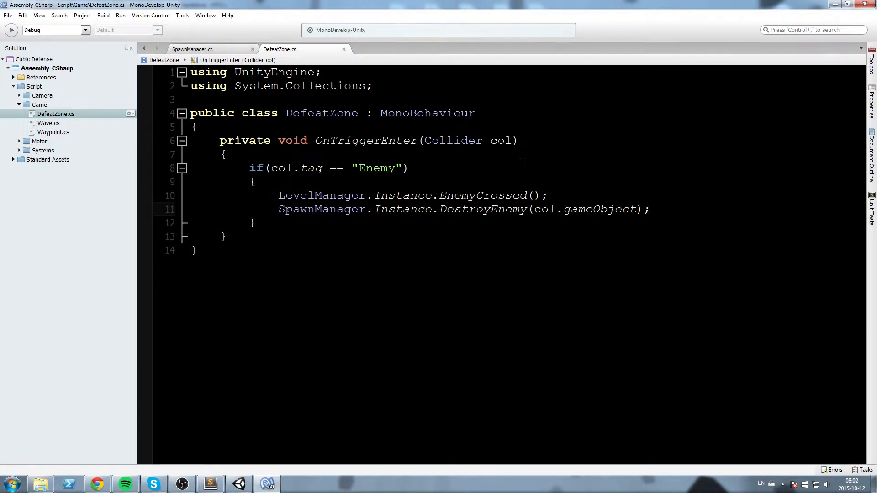
click(278, 209)
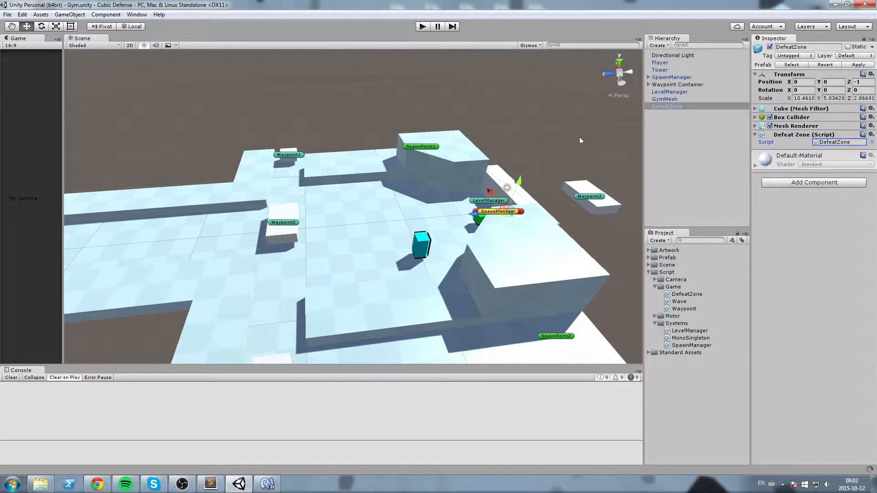
Inspect Player, Tower and GymMesh in the Hierarchy, then reopen SpawnManager in MonoDevelop.
click(660, 62)
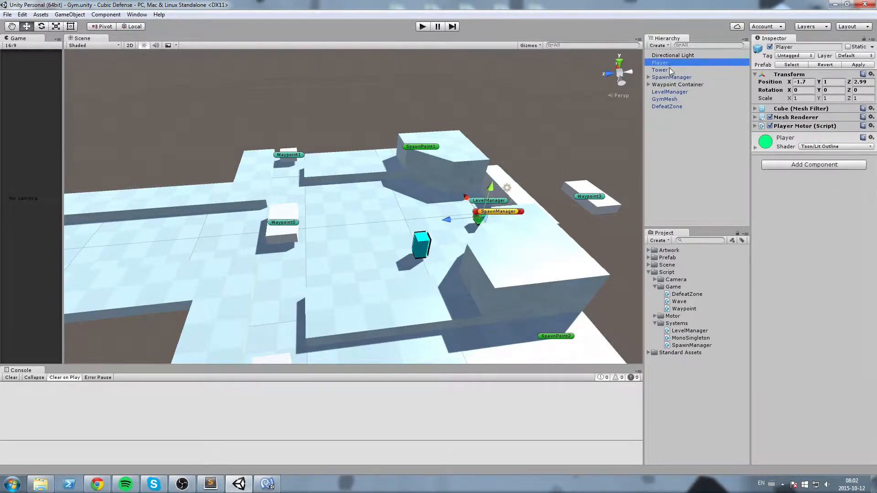
click(660, 69)
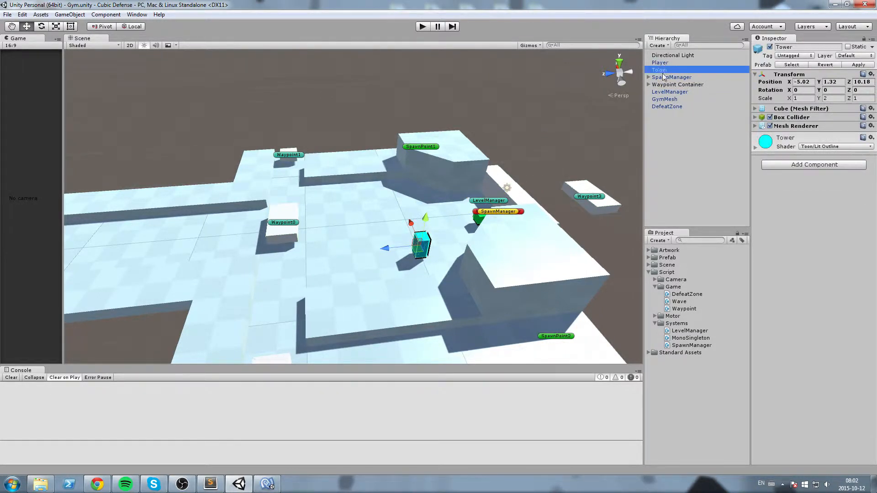
click(665, 99)
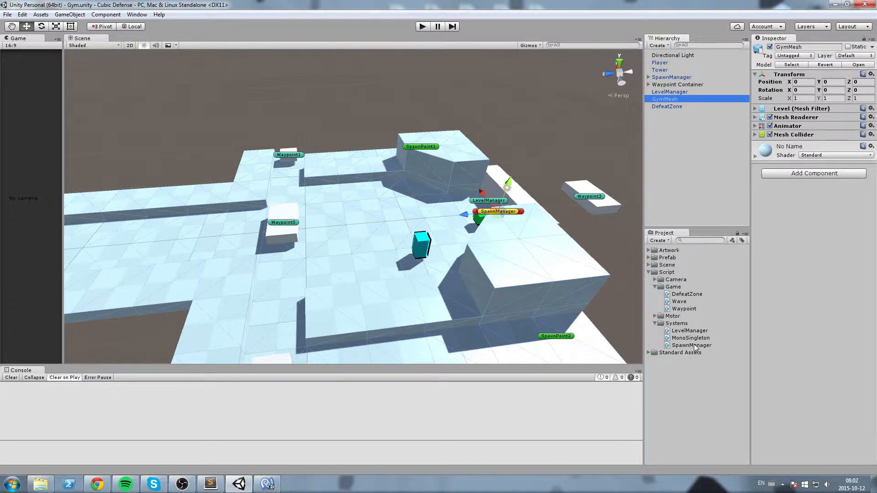
click(691, 345)
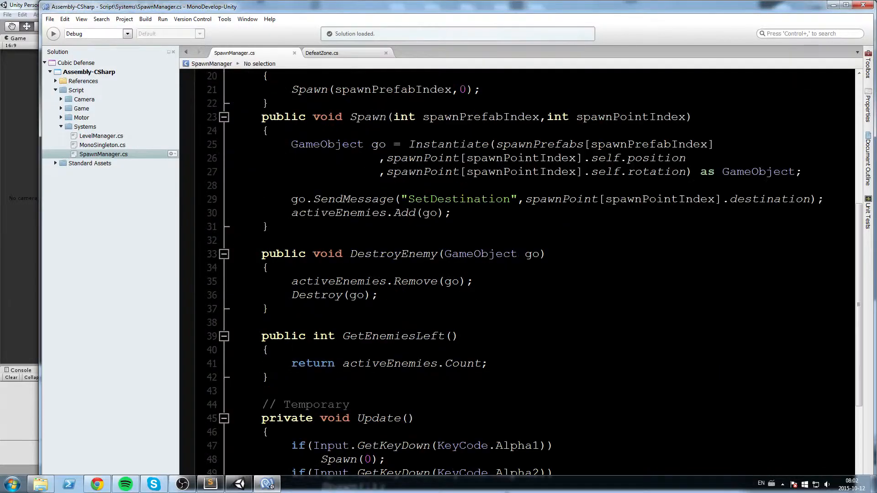
Append Debug.Log(GetEnemiesLeft()); after the last Spawn line in Update.
scroll(down, 3)
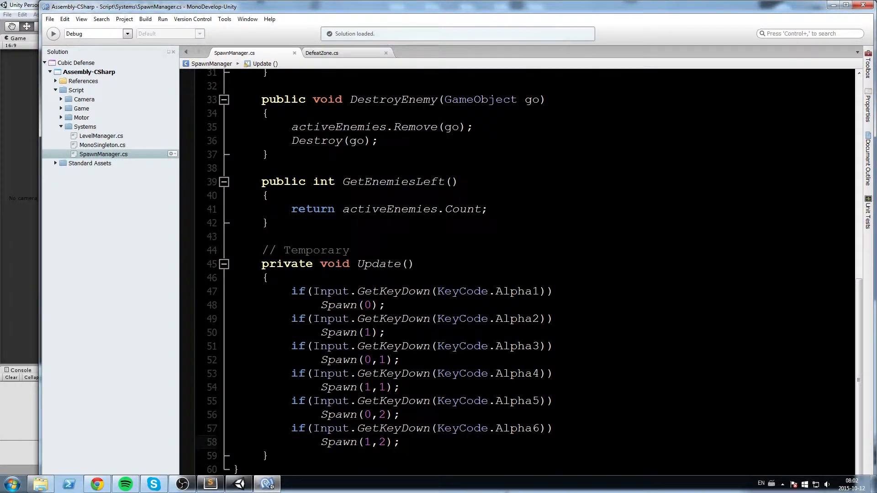
text(Debug.Log()
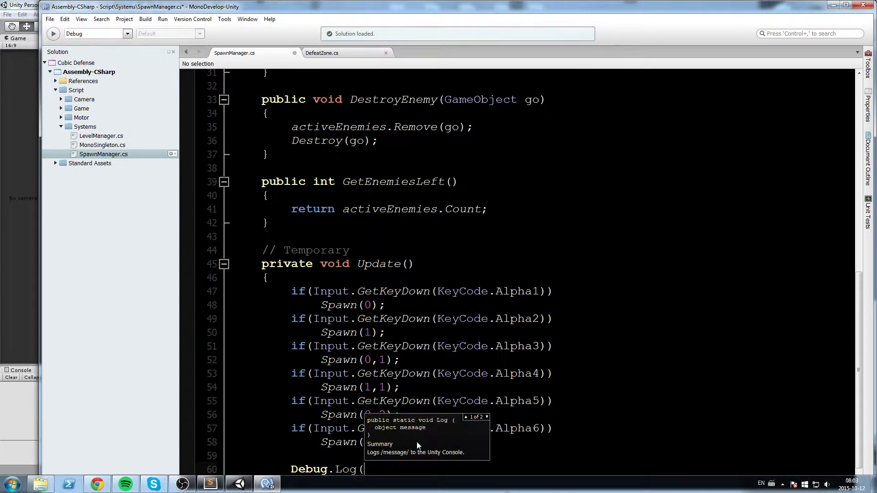
text(GeteN)
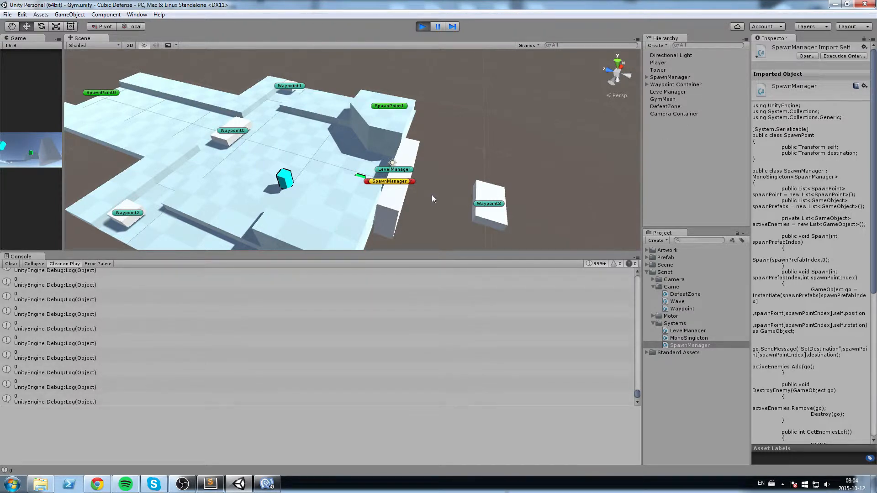
Stop play mode after the Console fills with enemy-count logs of 0.
click(422, 27)
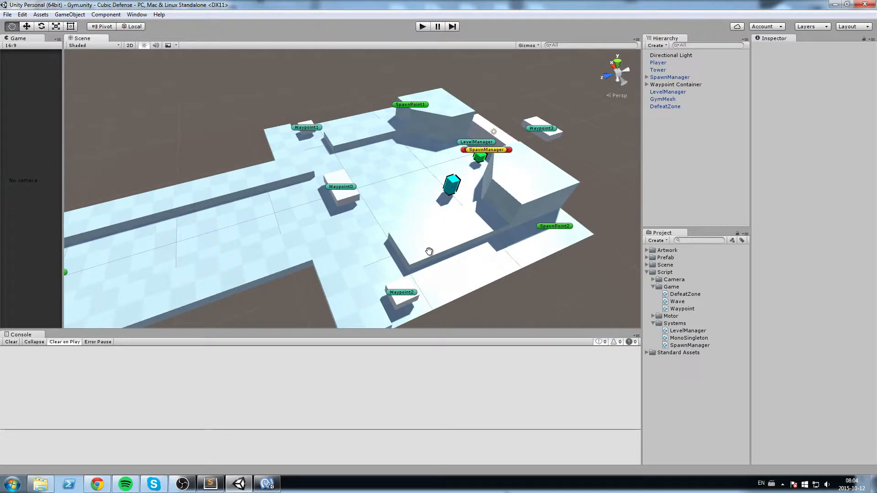
drag(429, 251, 306, 233)
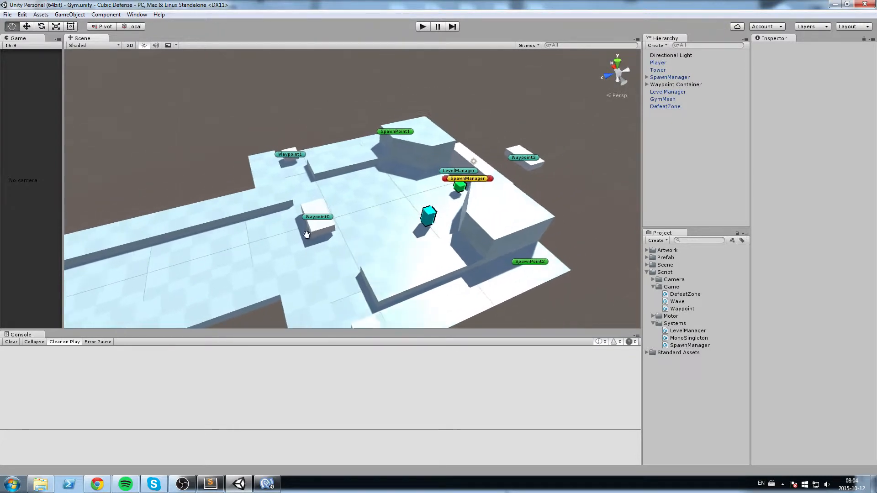
drag(306, 234, 265, 235)
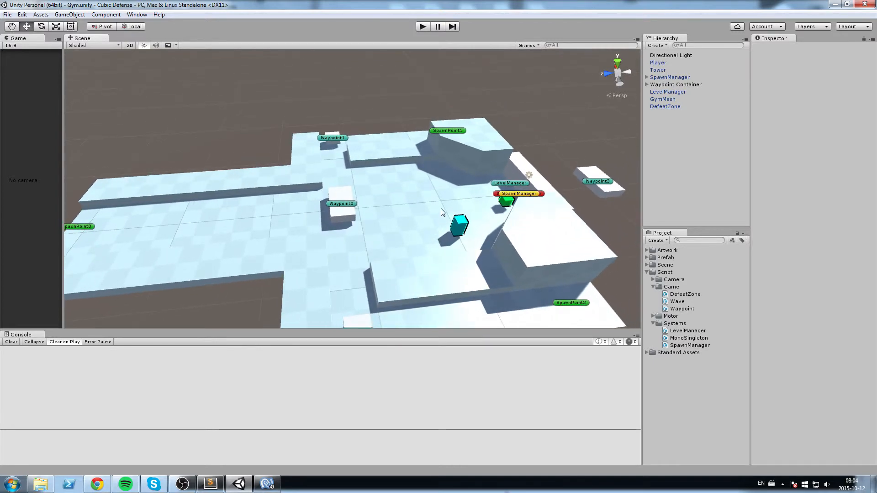
mouse_move(397, 220)
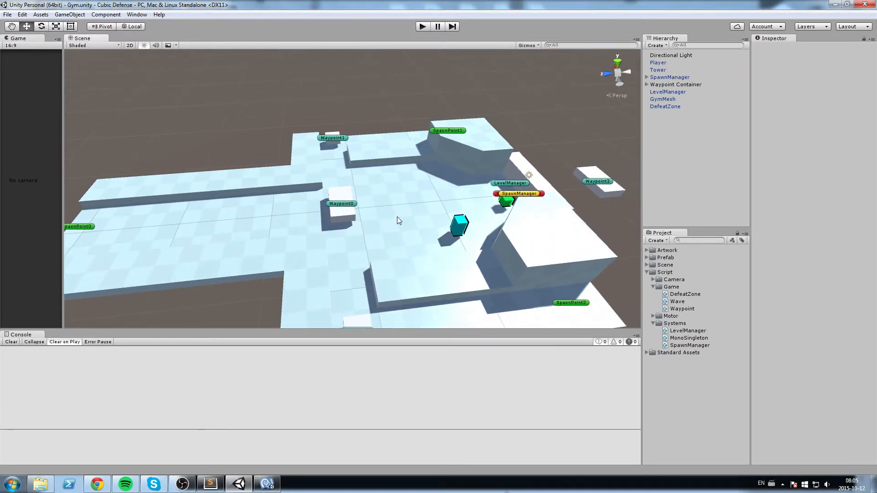